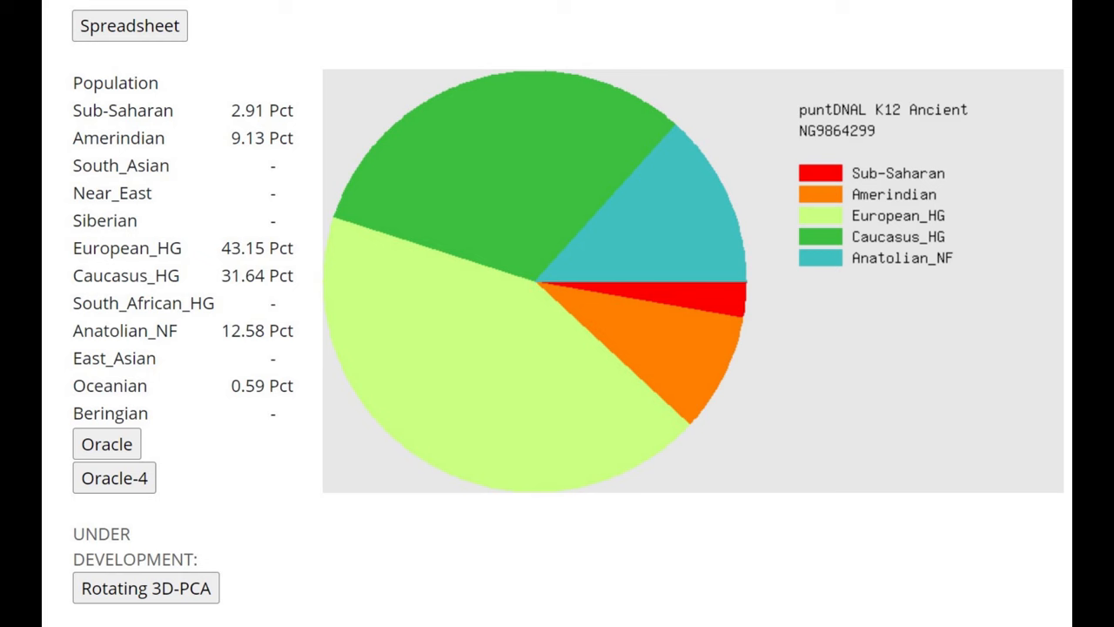
# Leave the puntDNAL K12 Ancient results for the Genome Analyzer upload page.
pyautogui.click(106, 443)
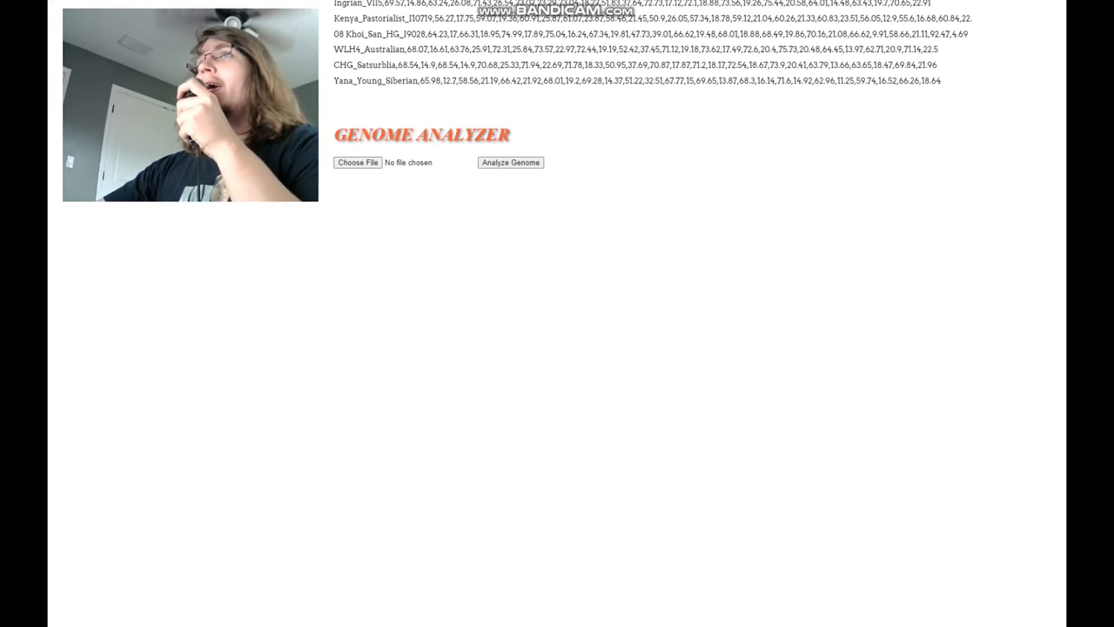
# Upload the Catacomb_RISE555_CombinedKit genome file and analyze it.
pyautogui.click(357, 162)
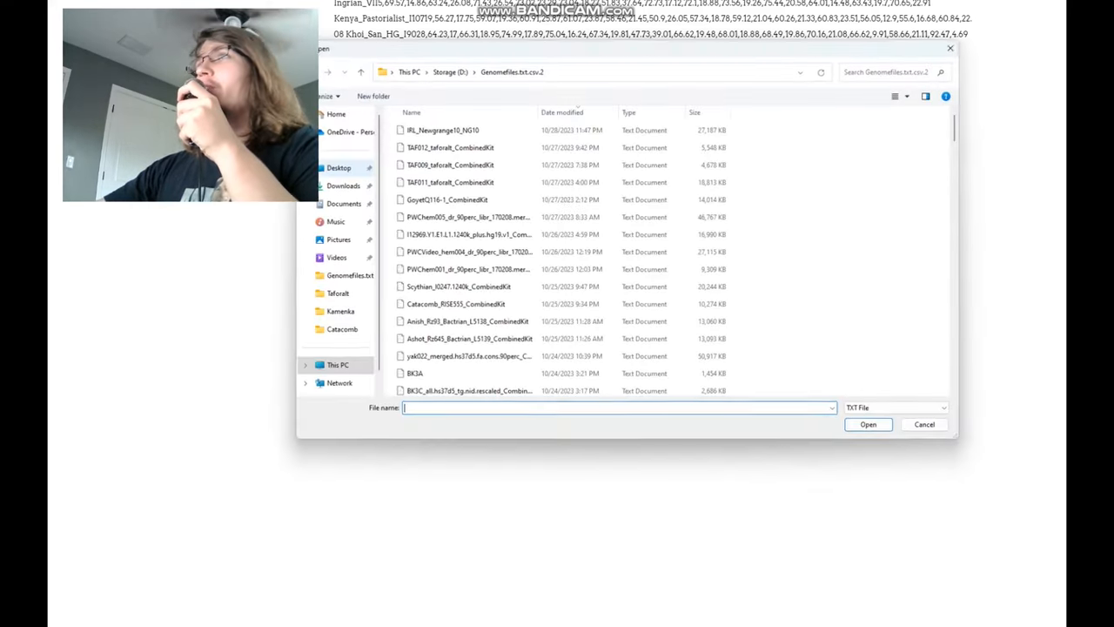
pyautogui.click(467, 268)
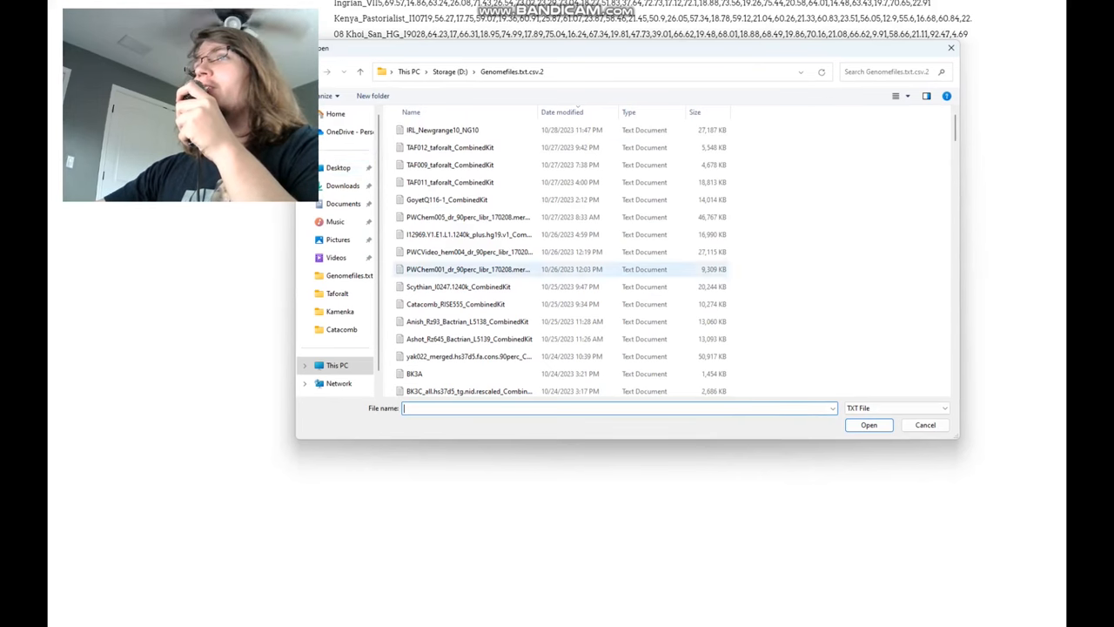
pyautogui.click(867, 425)
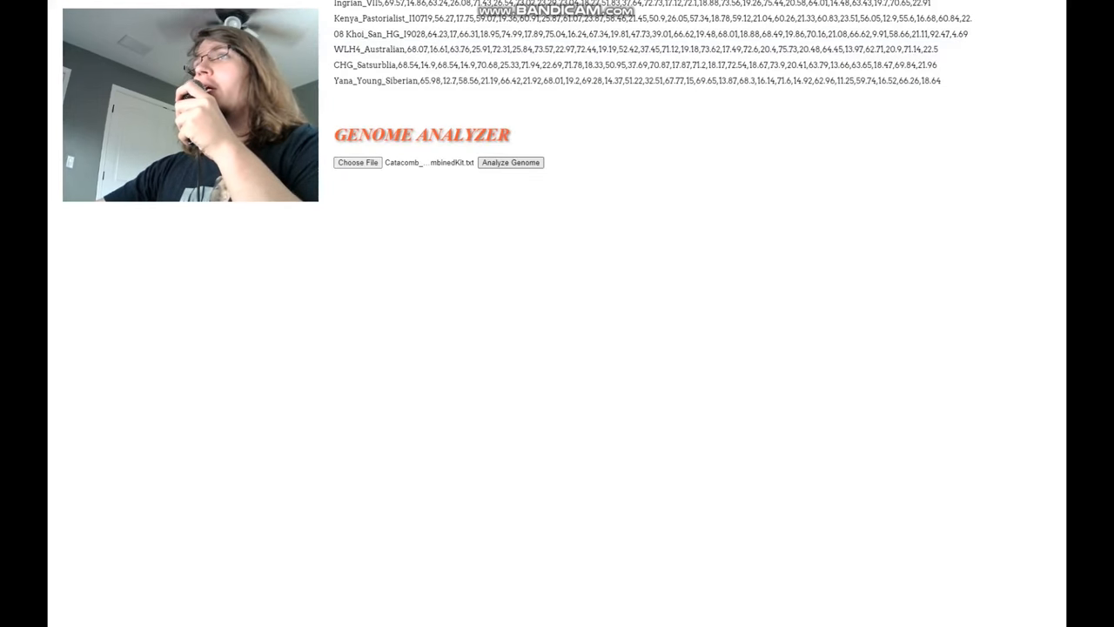
pyautogui.click(511, 162)
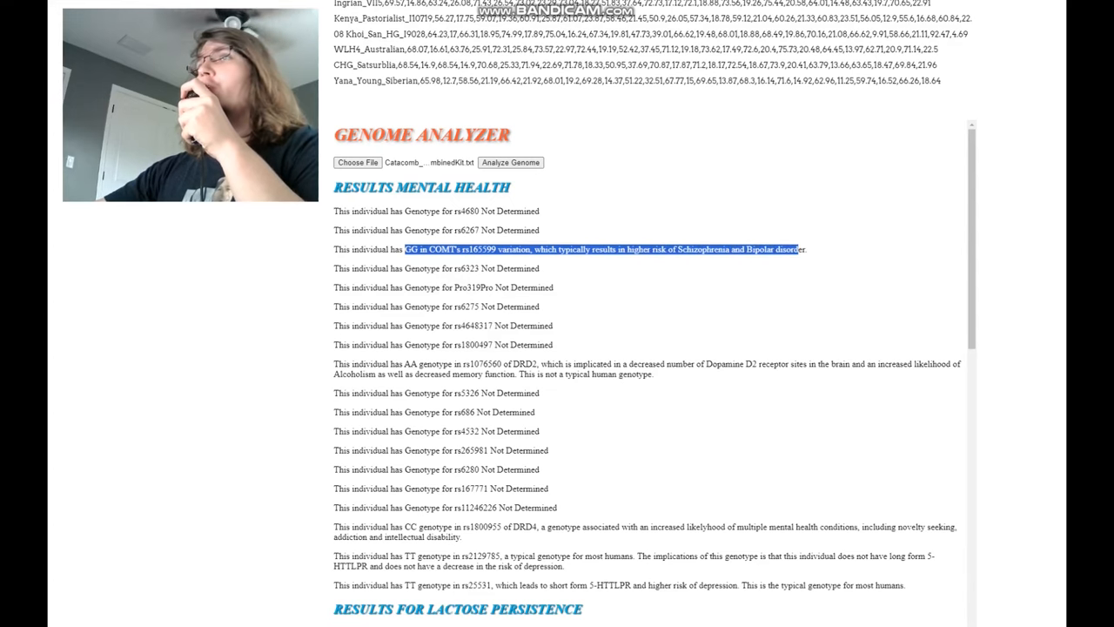
# Highlight the rs1076560 AA genotype DRD2 sentence in the mental health results.
pyautogui.scroll(-3)
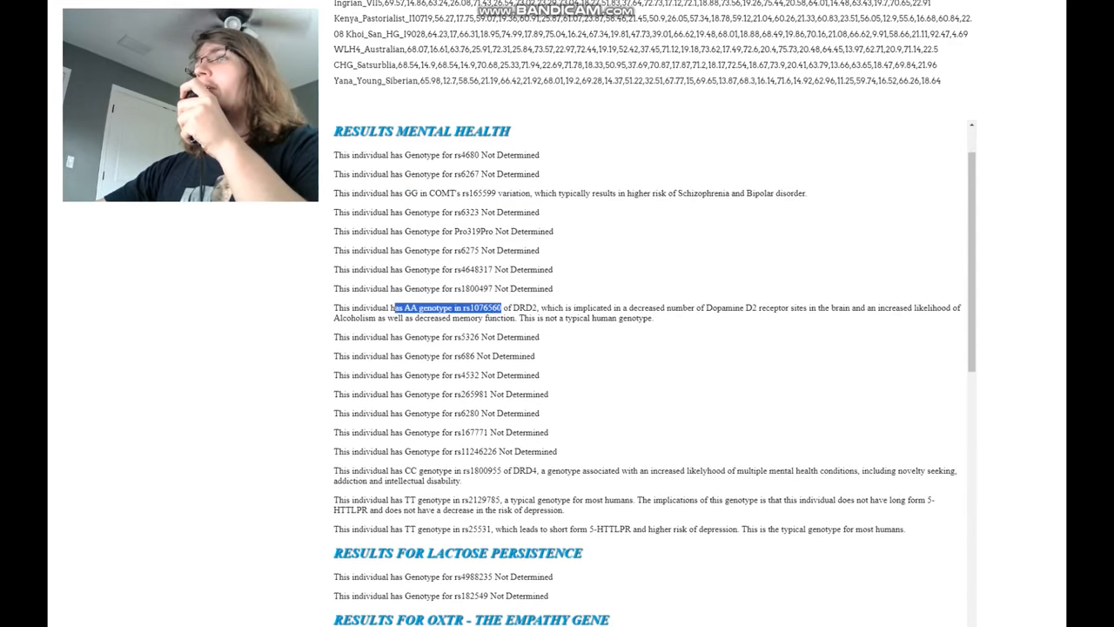
pyautogui.moveTo(523, 307); pyautogui.dragTo(589, 307)
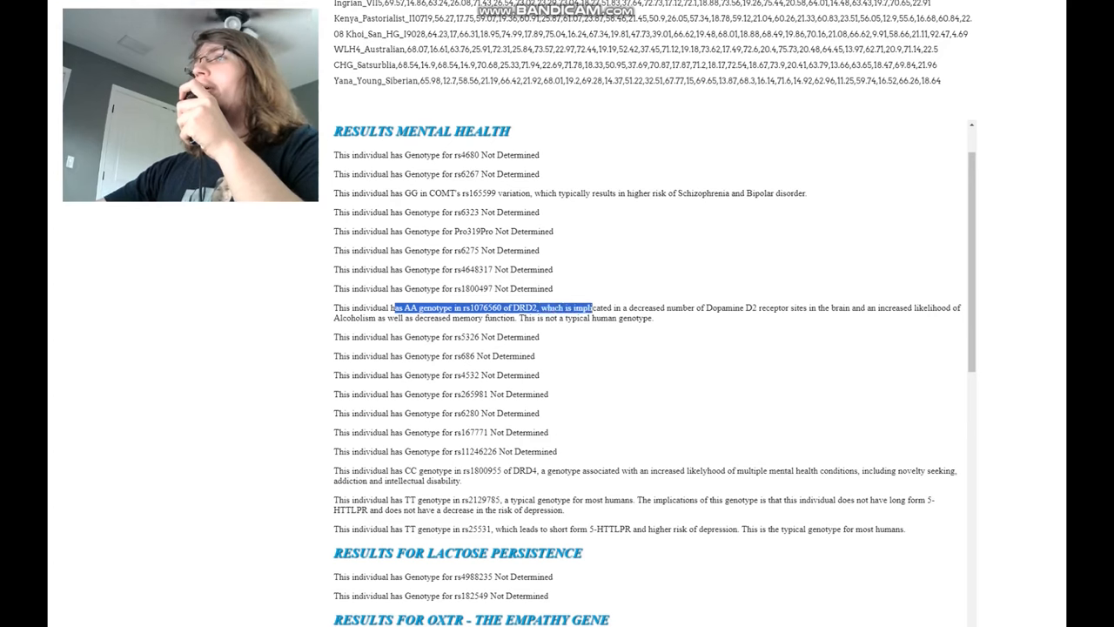
pyautogui.moveTo(588, 308); pyautogui.dragTo(744, 307)
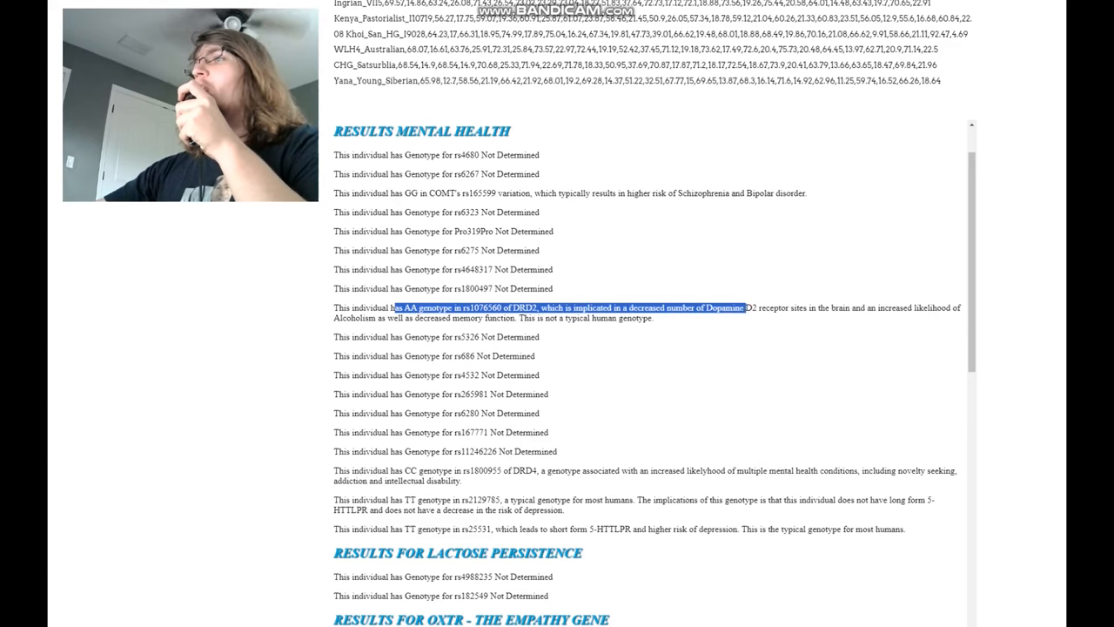
pyautogui.moveTo(744, 308); pyautogui.dragTo(905, 307)
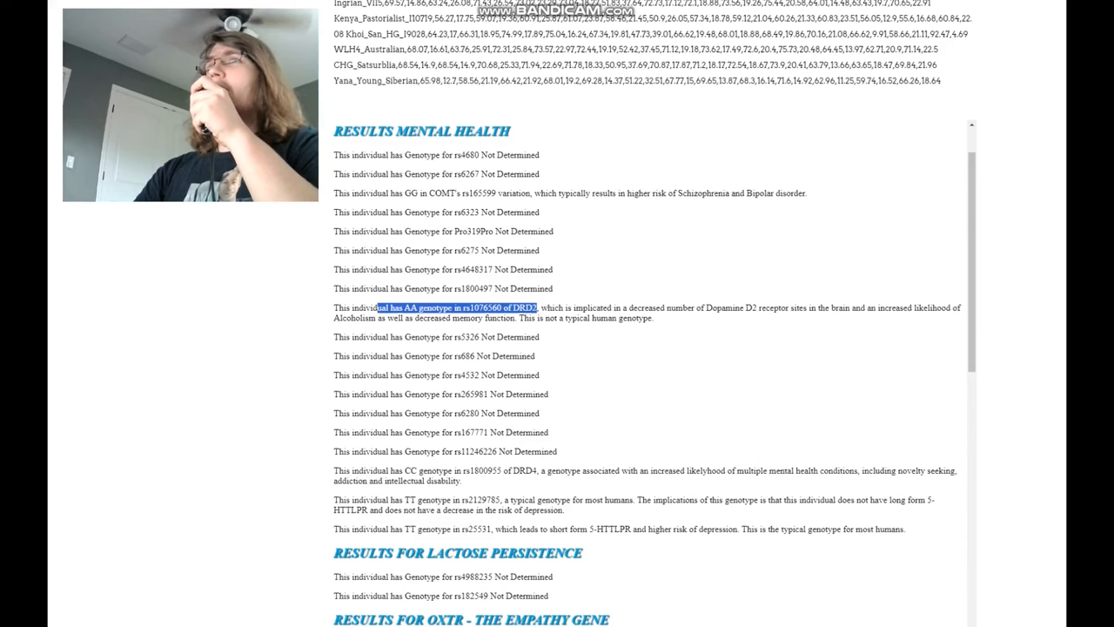
pyautogui.scroll(-3)
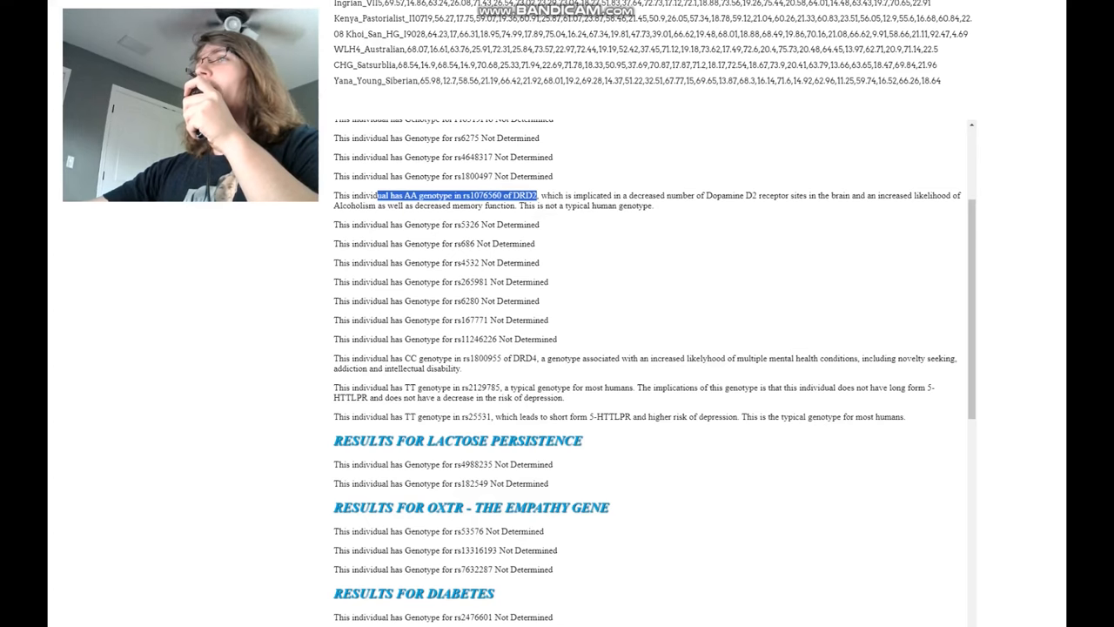
# Highlight the full rs1800955 DRD4 novelty-seeking mental health risk sentence.
pyautogui.scroll(-3)
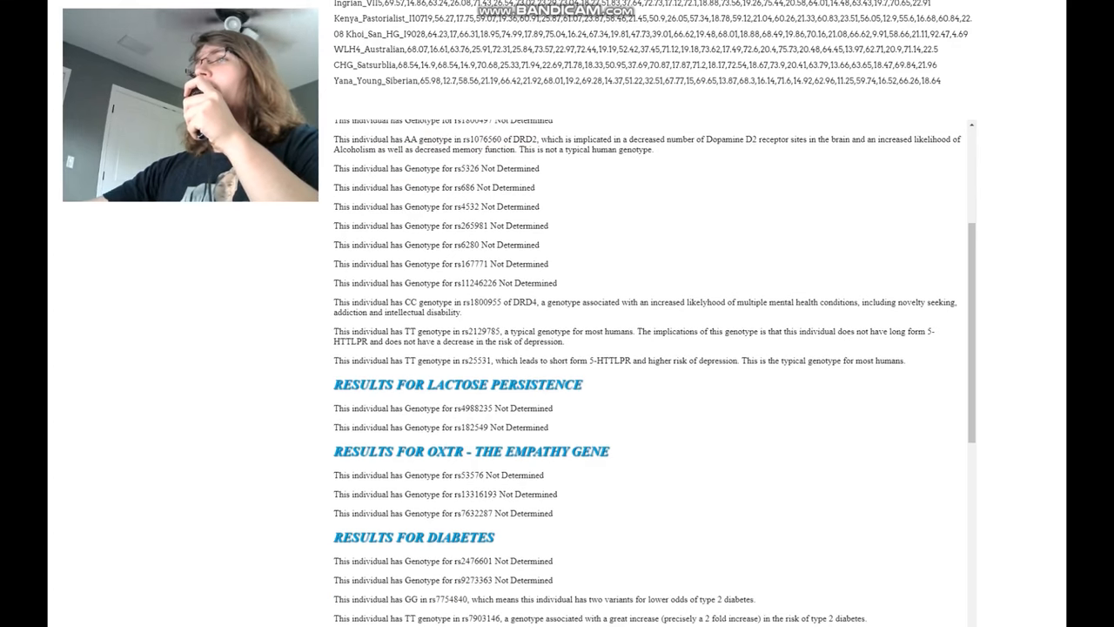
pyautogui.moveTo(550, 302); pyautogui.dragTo(692, 302)
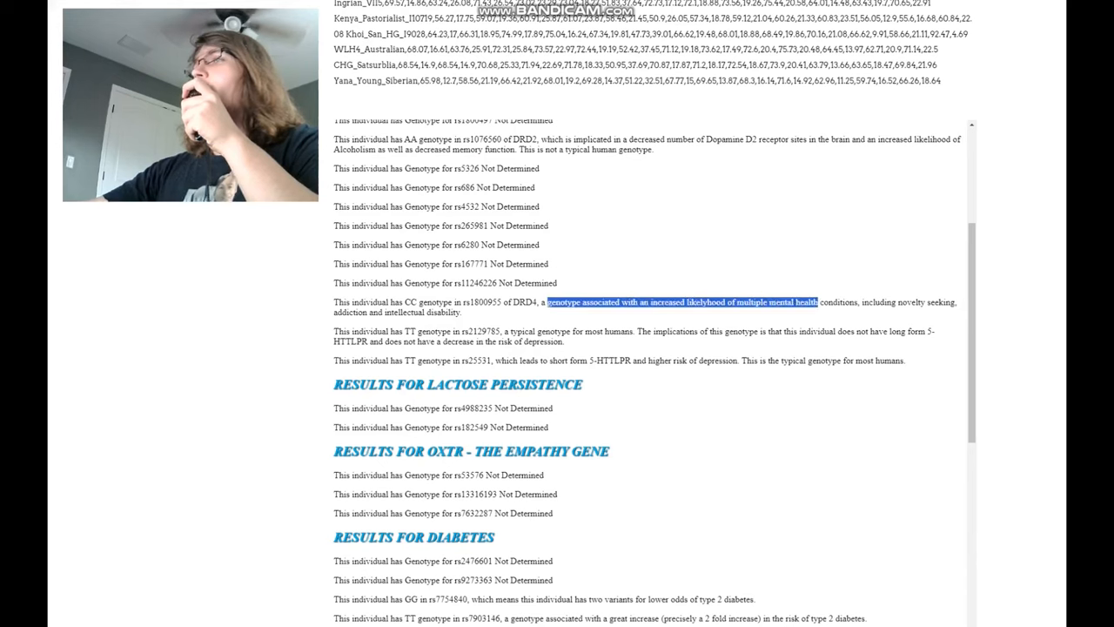
pyautogui.moveTo(805, 302); pyautogui.dragTo(953, 302)
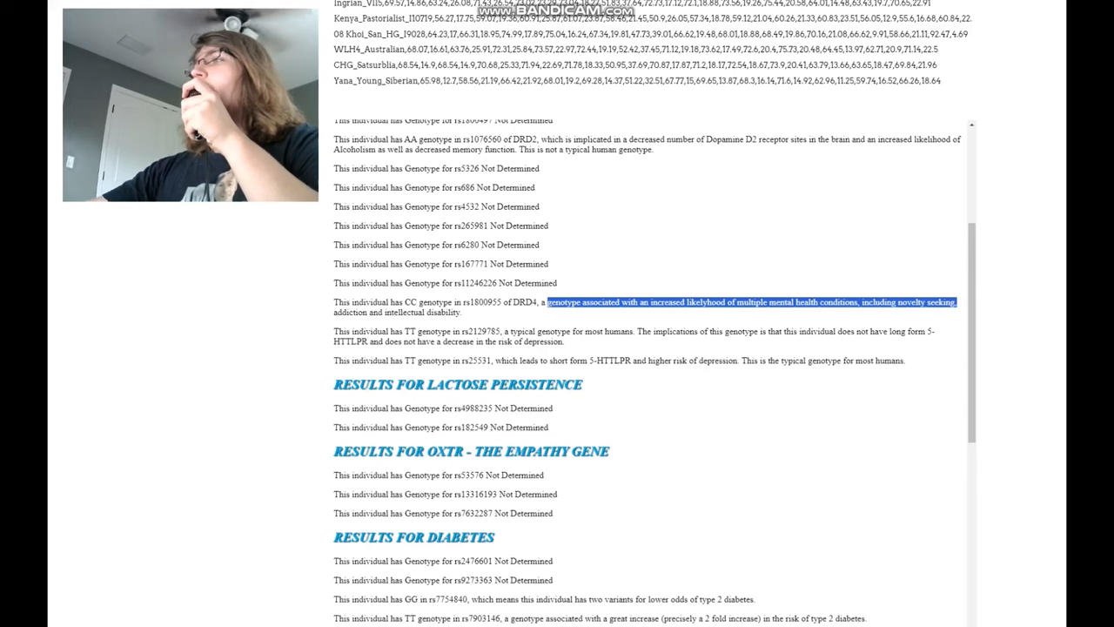
pyautogui.moveTo(955, 302); pyautogui.dragTo(463, 313)
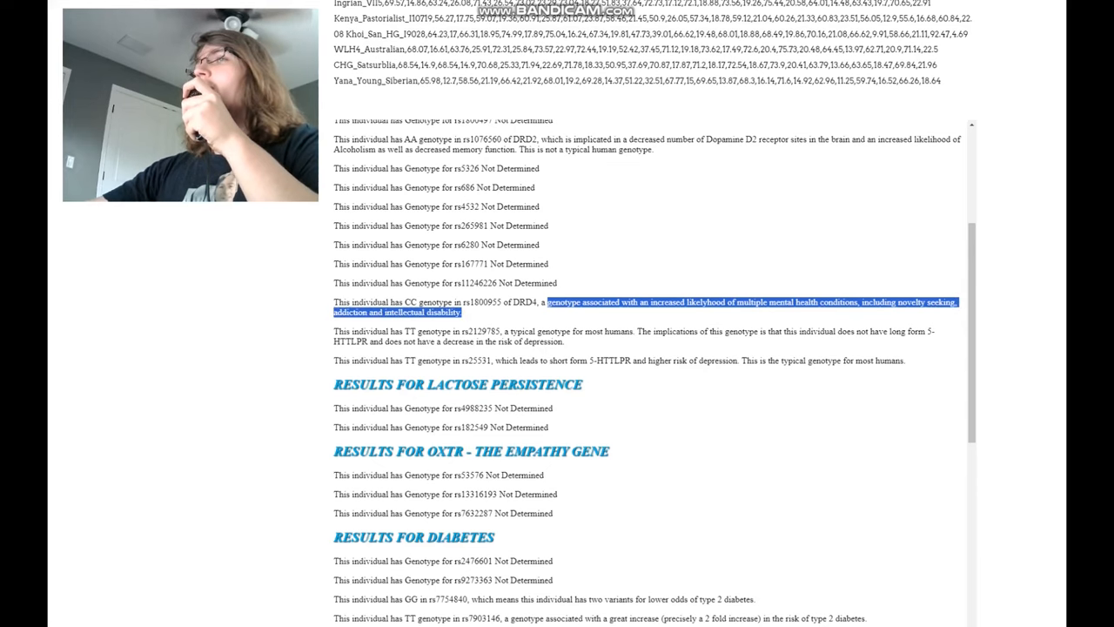
pyautogui.scroll(-3)
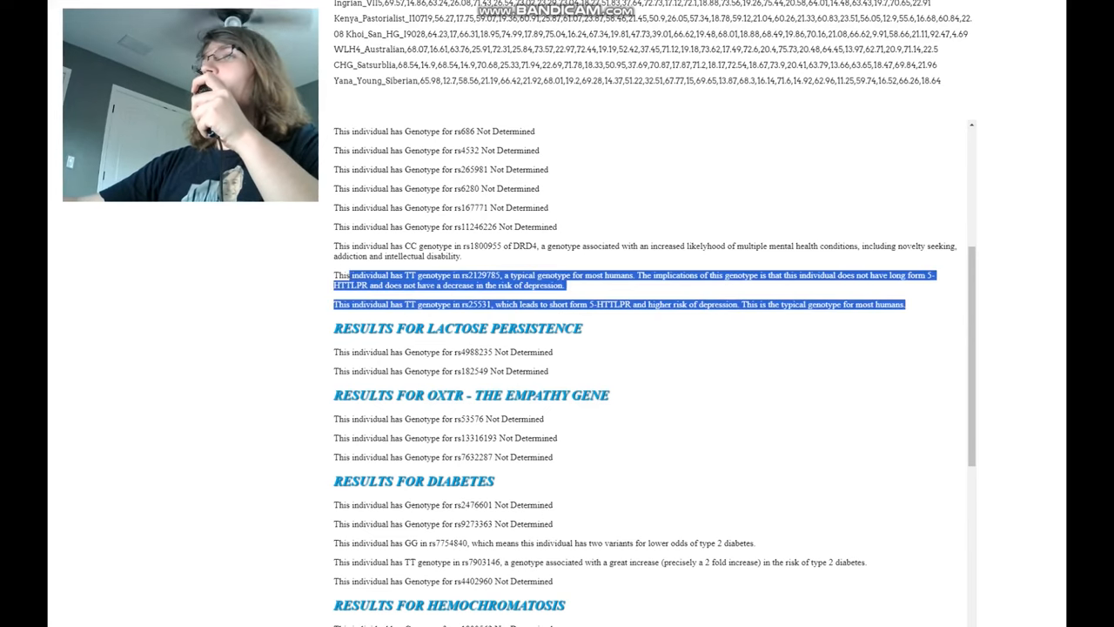
# Highlight the rs7754840 GG genotype diabetes finding.
pyautogui.scroll(-3)
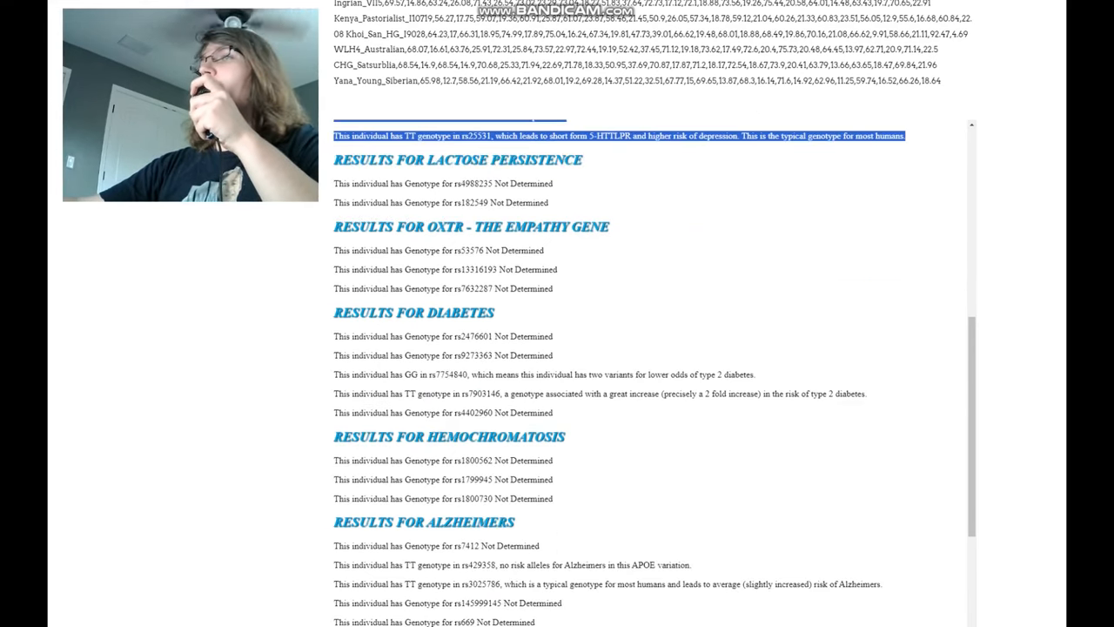
pyautogui.scroll(-3)
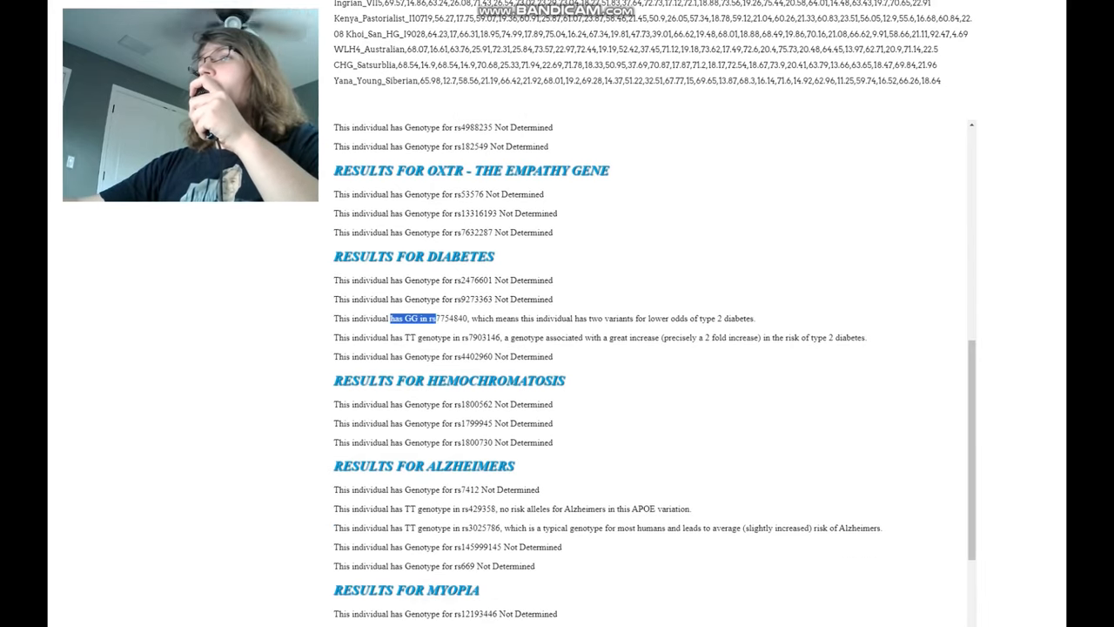
pyautogui.moveTo(391, 318); pyautogui.dragTo(698, 317)
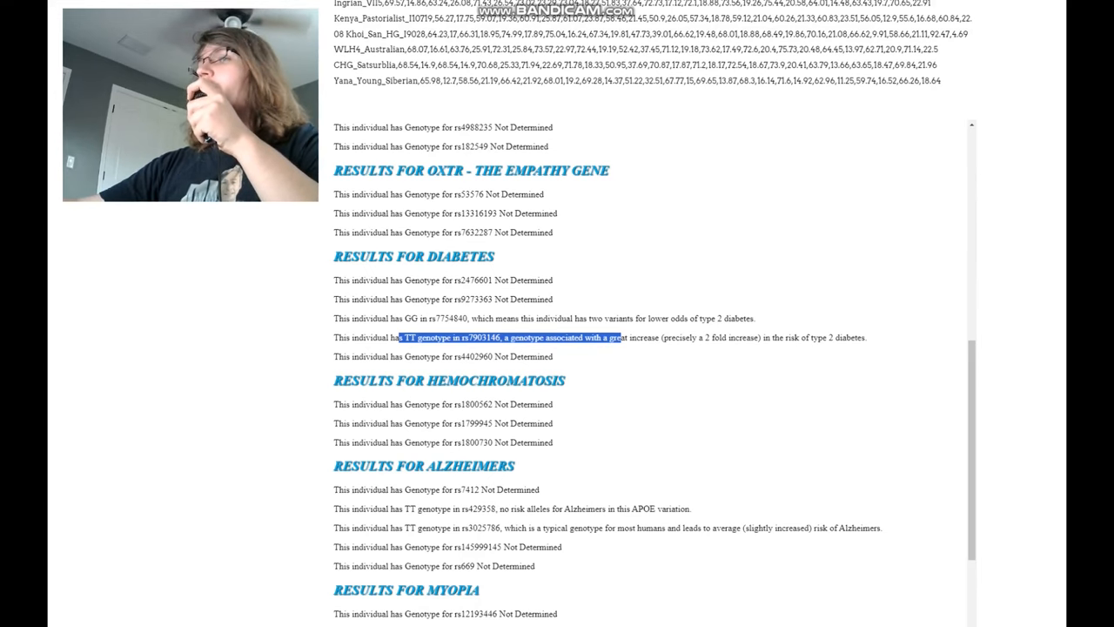
# Highlight the rs429358 no-risk APOE Alzheimer's sentence.
pyautogui.scroll(-3)
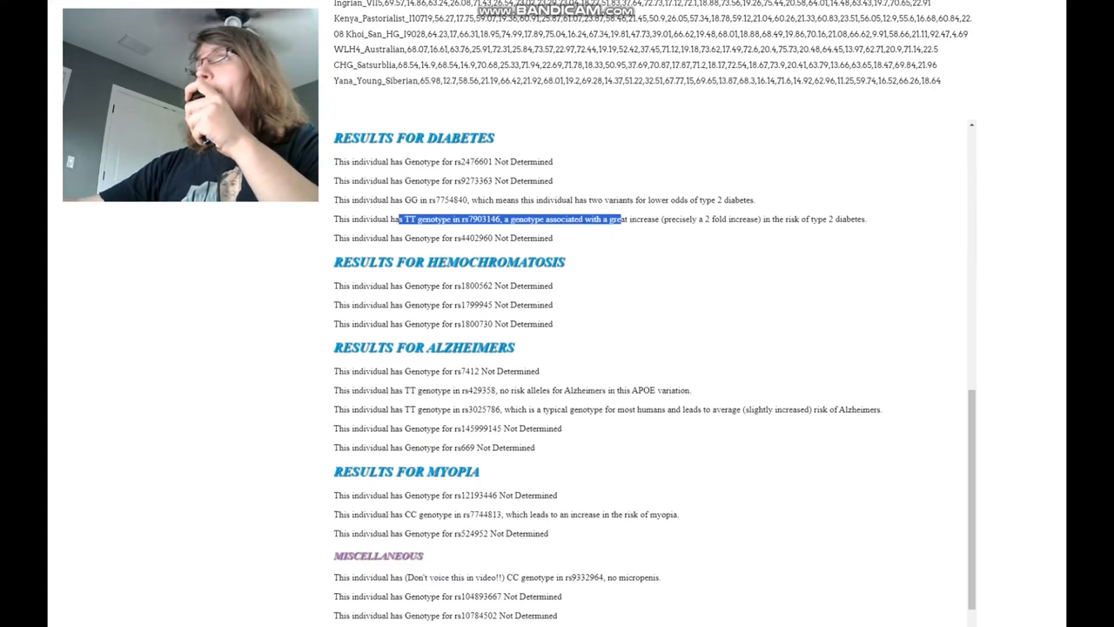
pyautogui.scroll(-3)
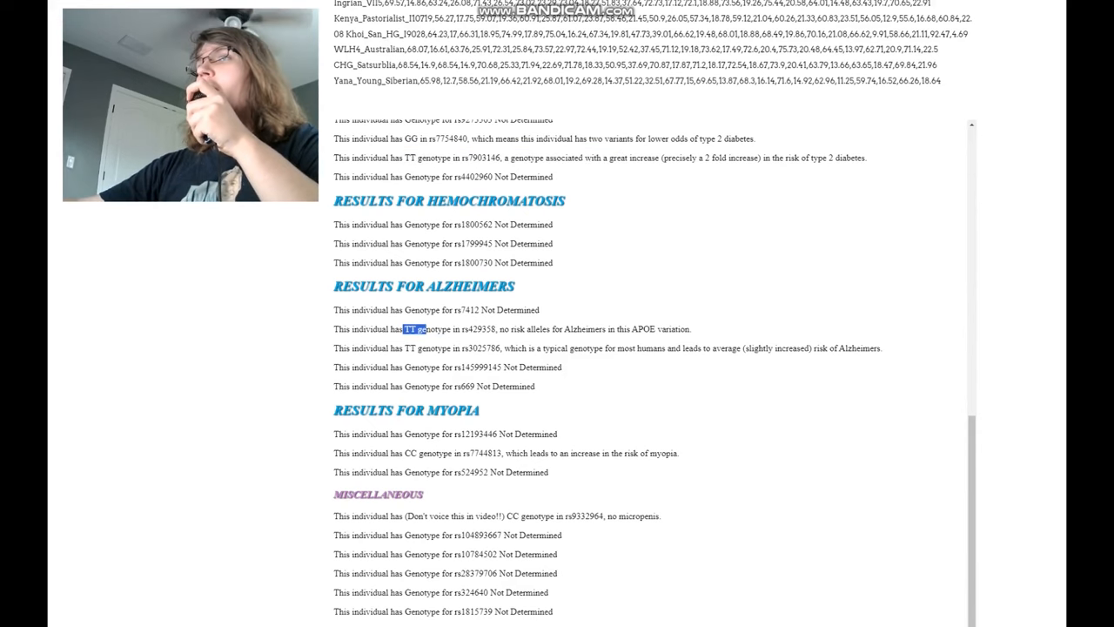
pyautogui.moveTo(405, 329); pyautogui.dragTo(613, 329)
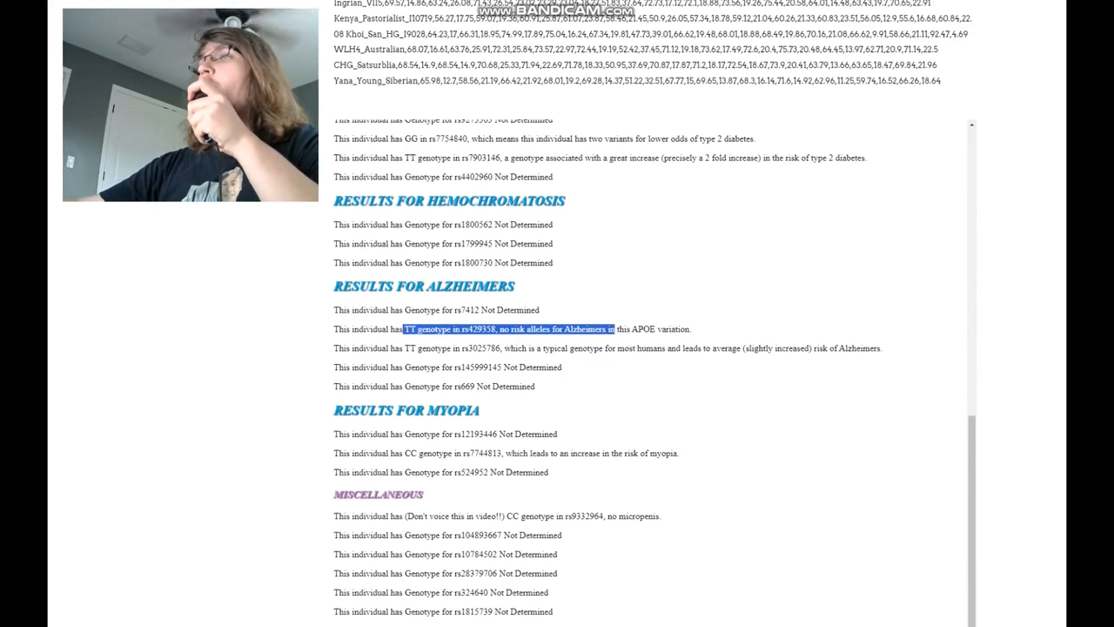
pyautogui.moveTo(612, 328); pyautogui.dragTo(692, 328)
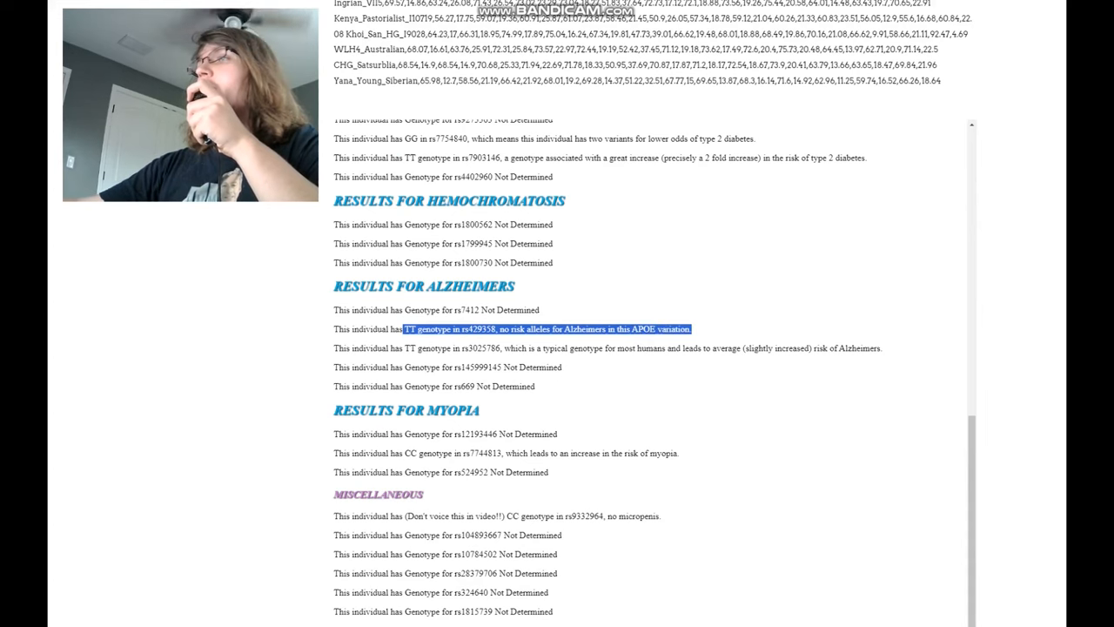